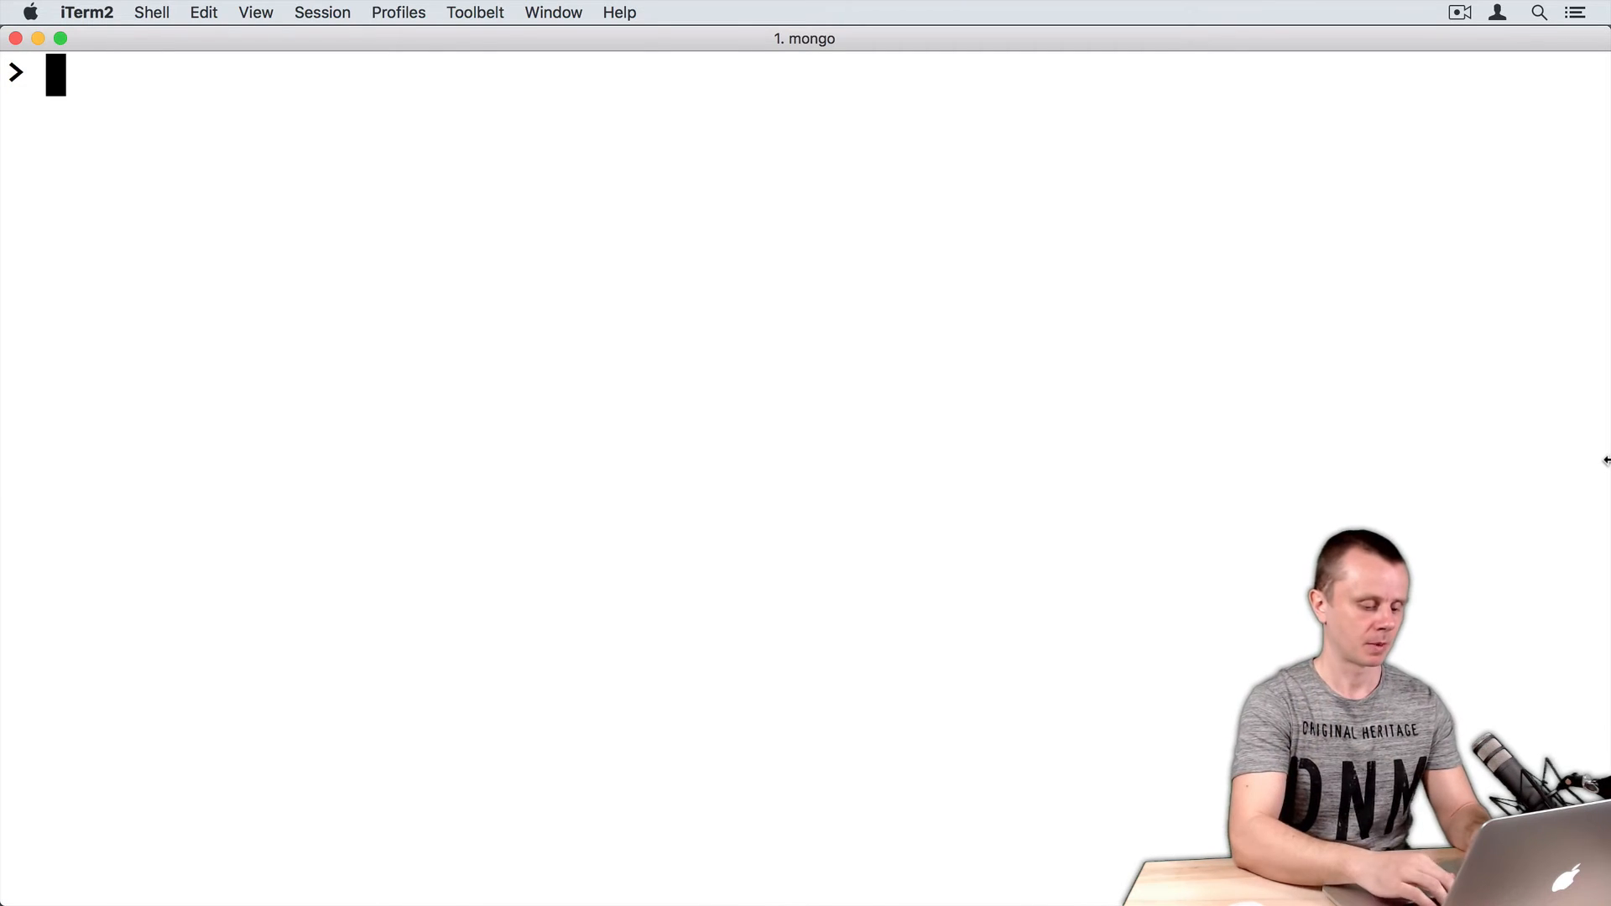
Evaluate typeof db (returns object), then start a new command with db.
text(typeof)
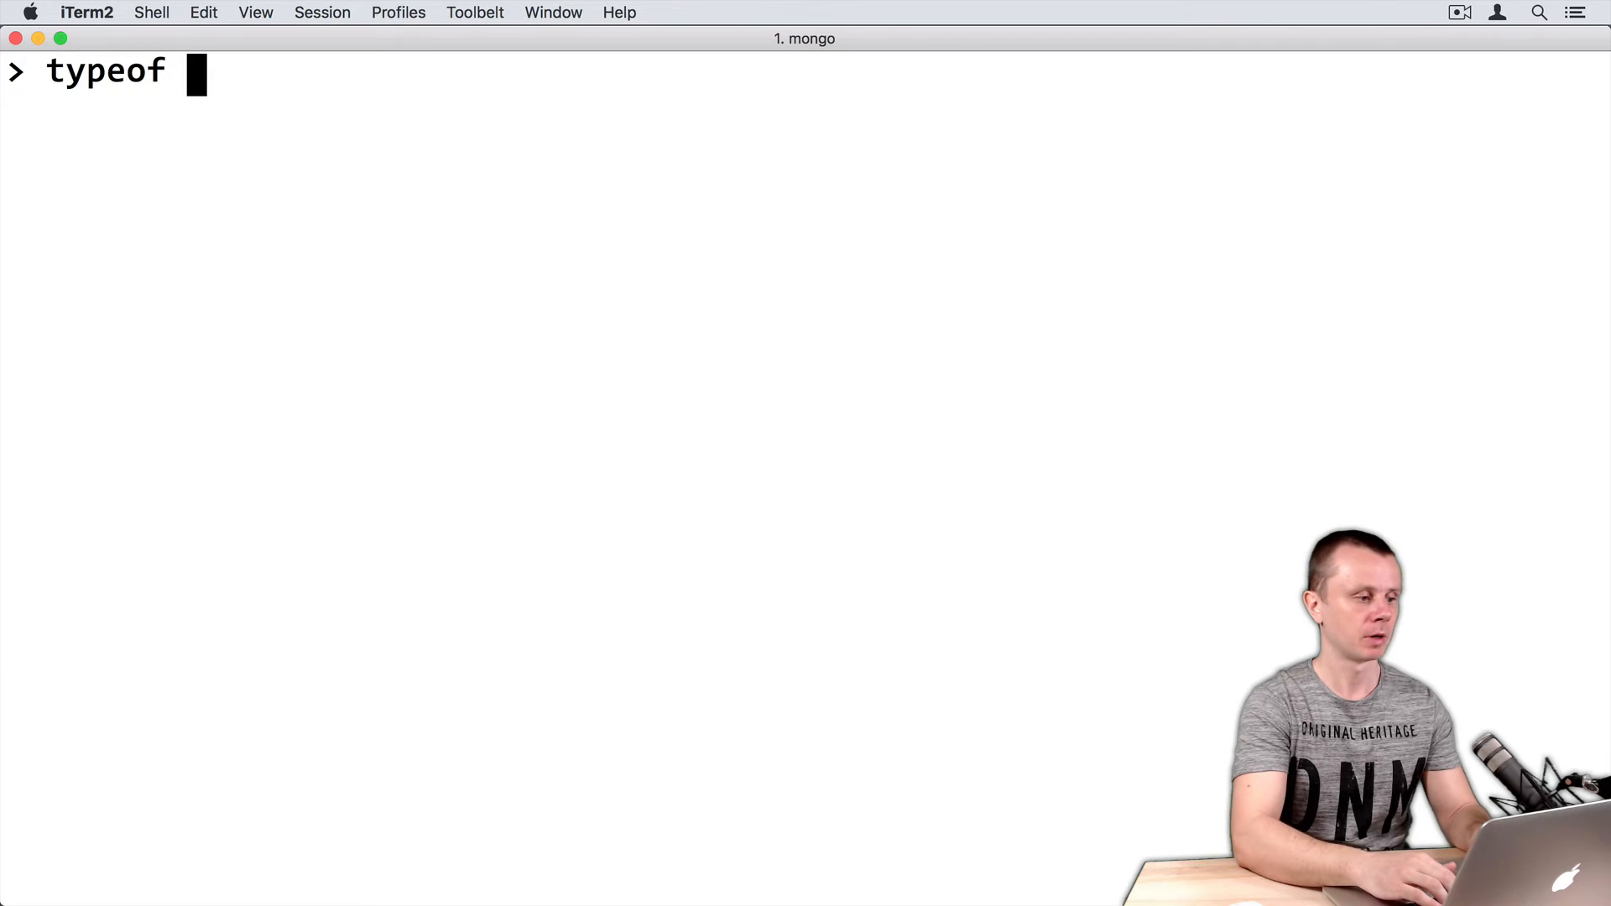
text(db)
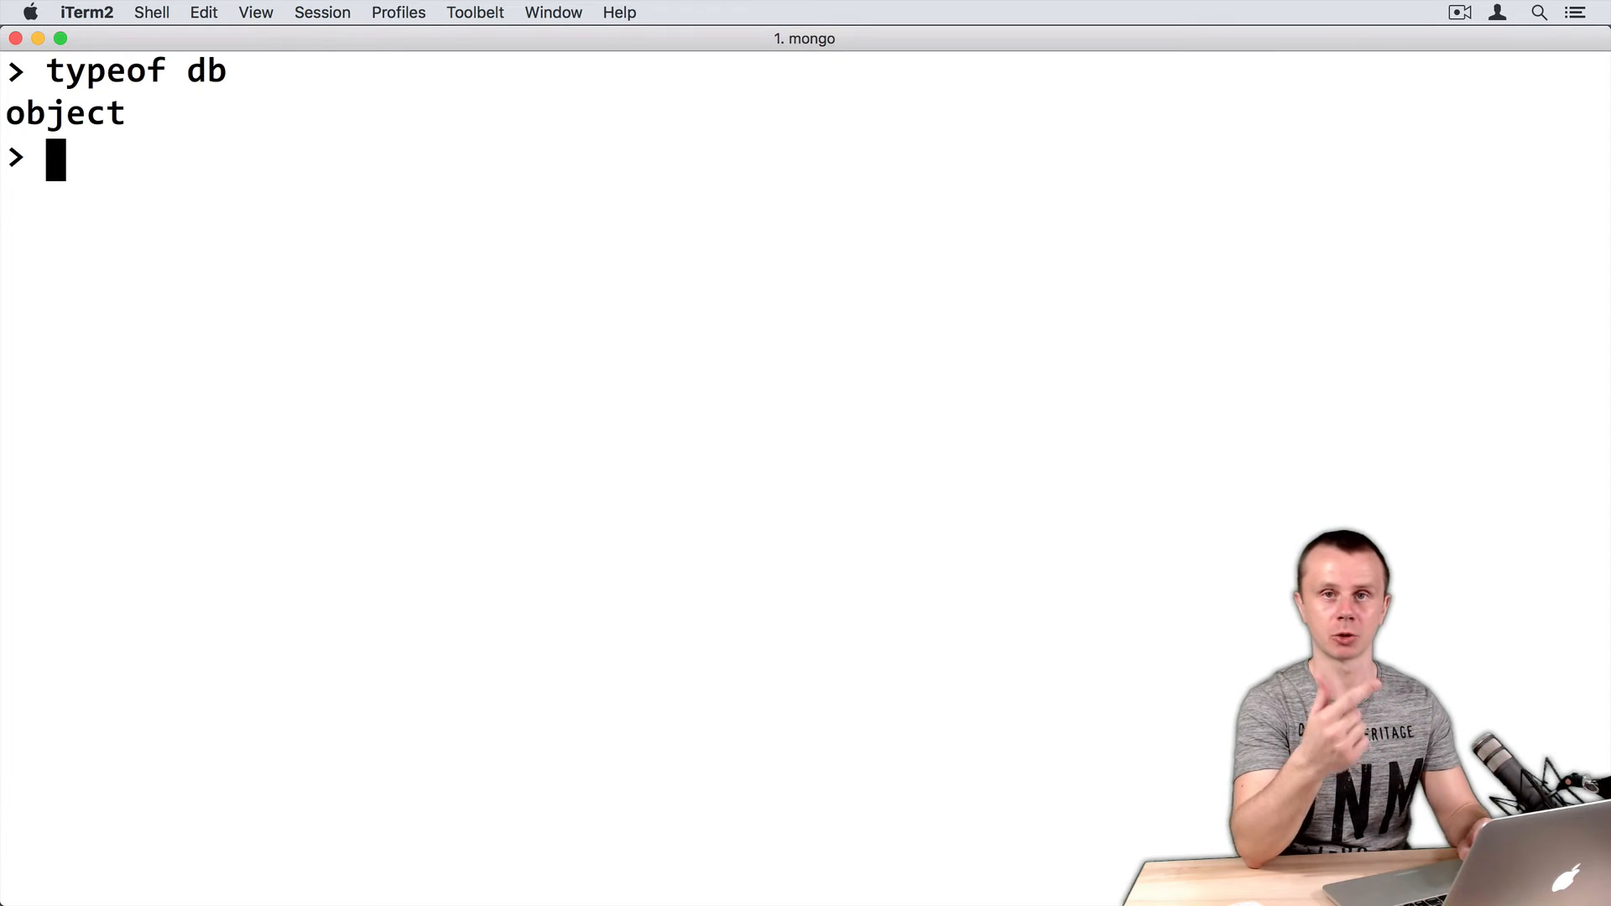
text(db)
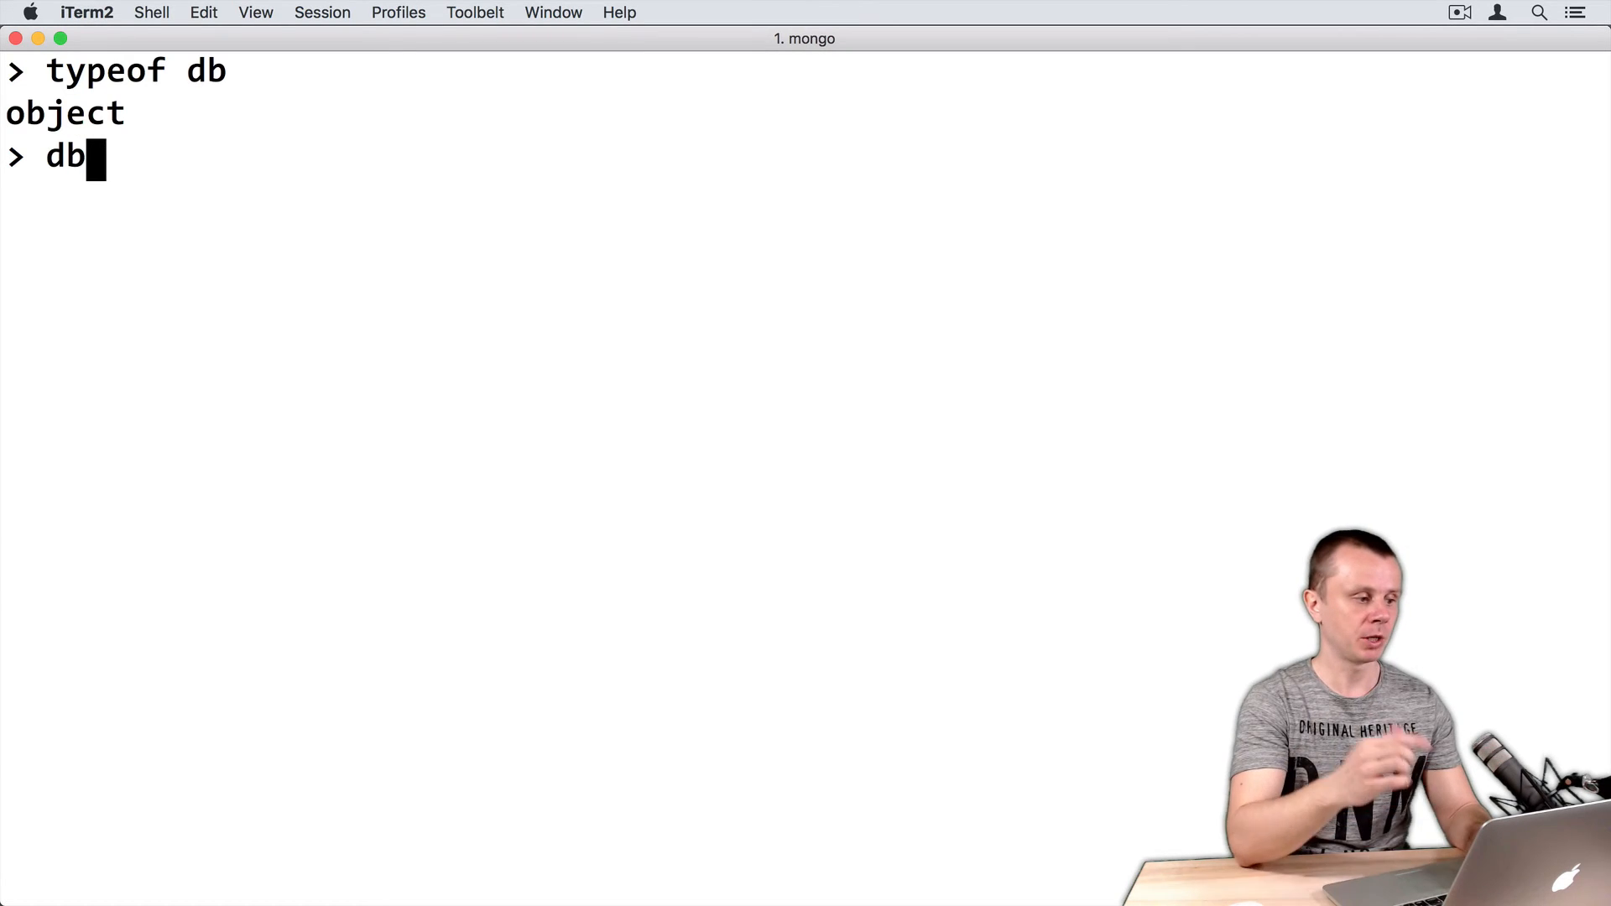
List all db method completions with Tab after 'db.', paging through to db.version(.
text(.)
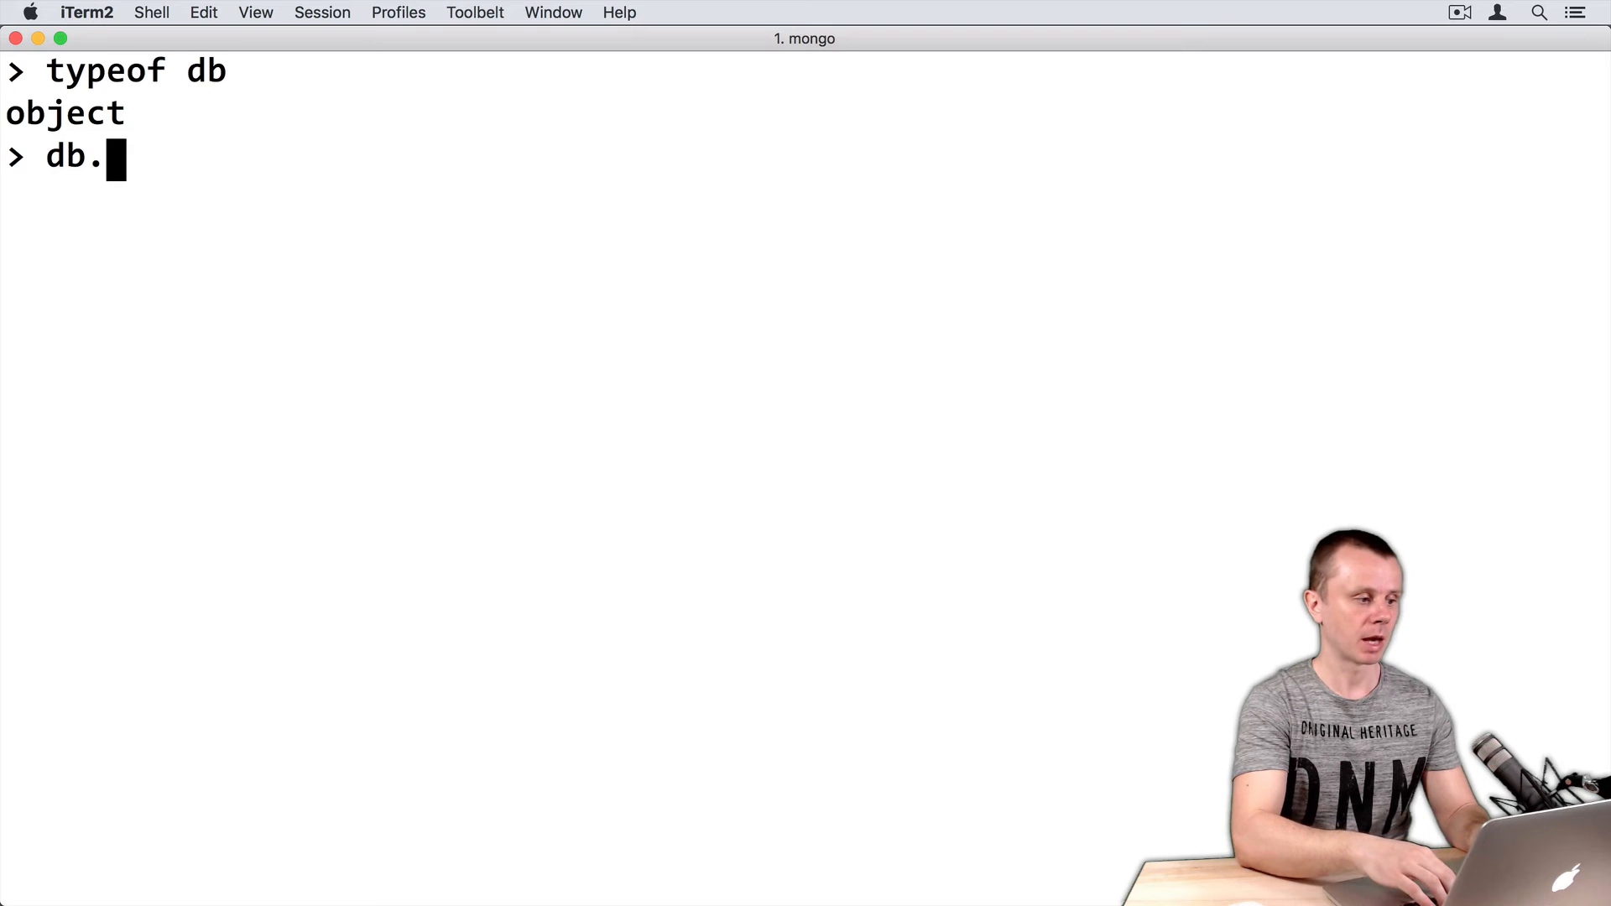
key(Tab)
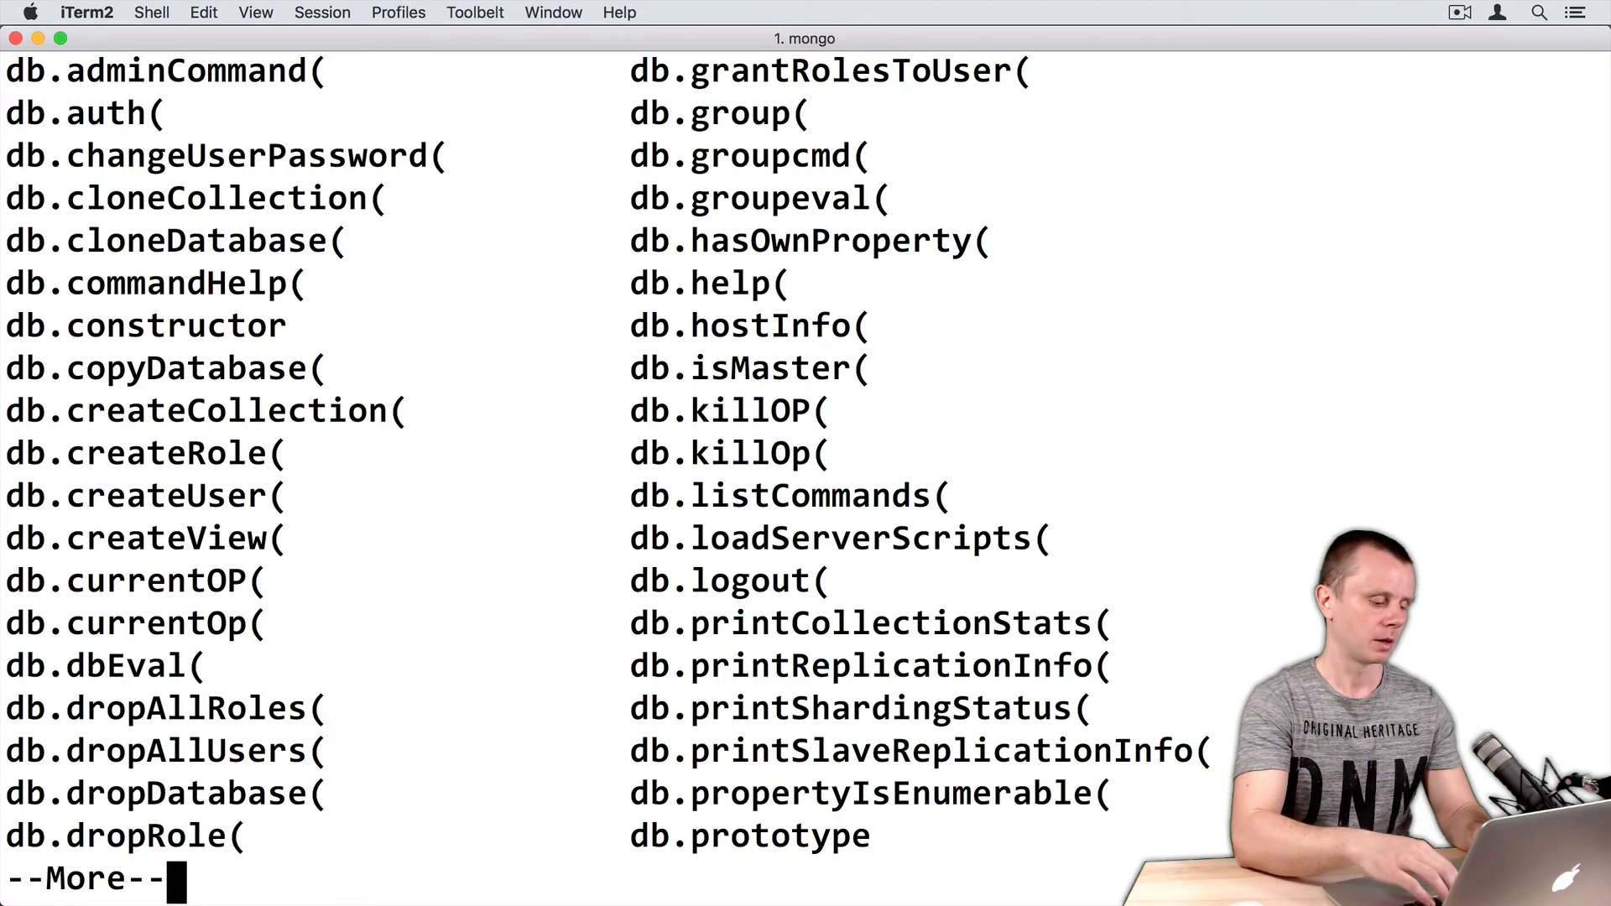
key(space)
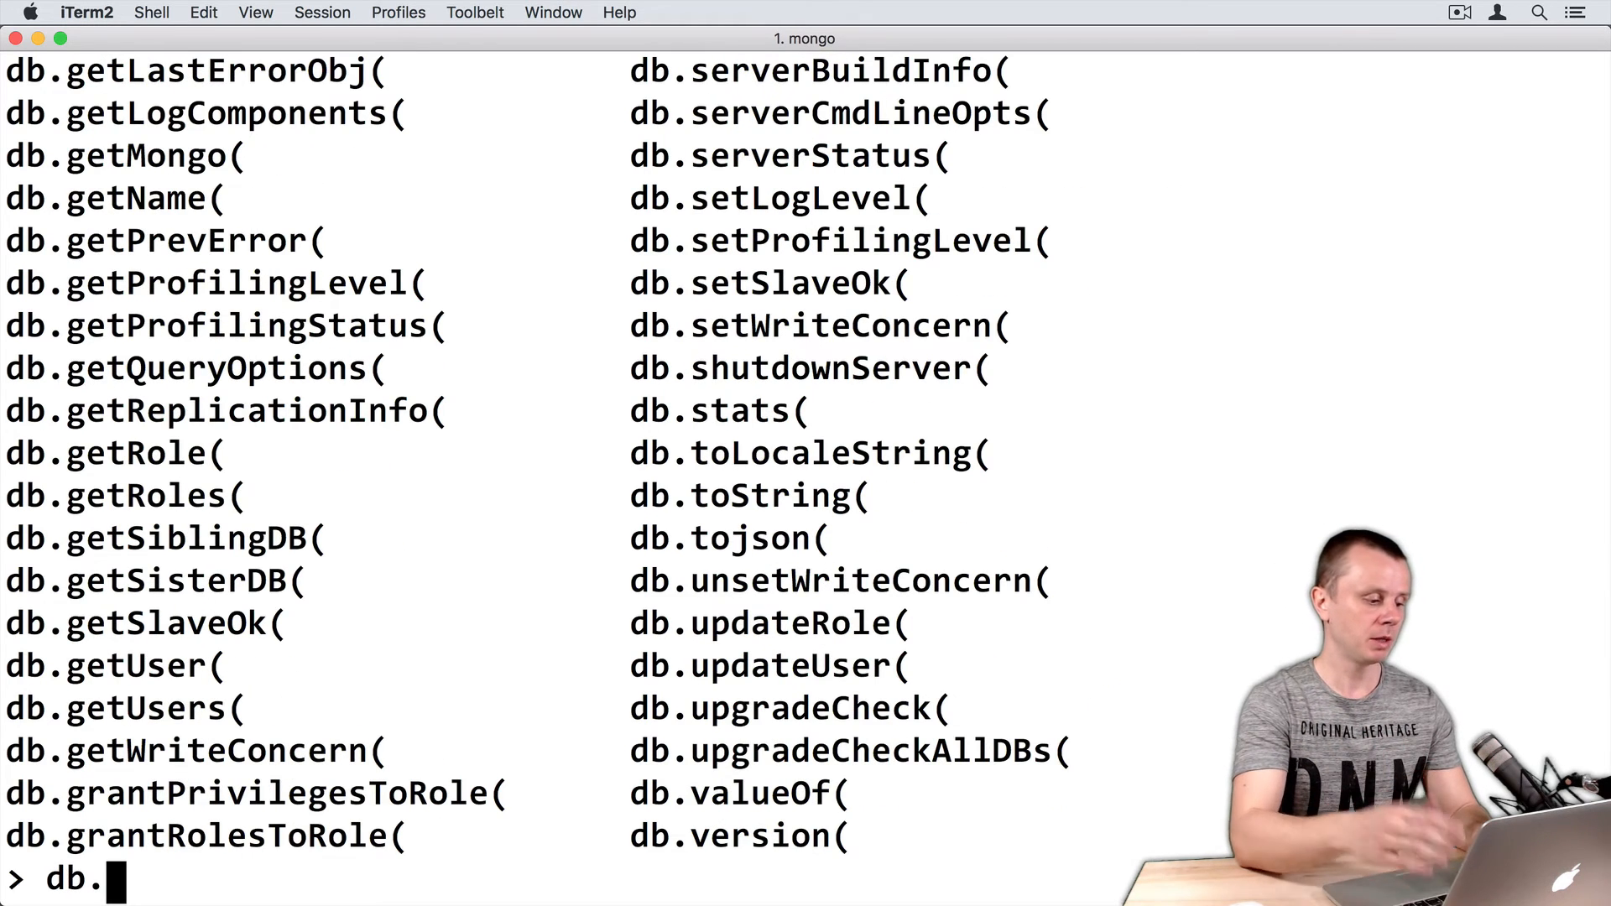
Enter db.version without parentheses to print its source returning this.serverBuildInfo().version.
text(version()
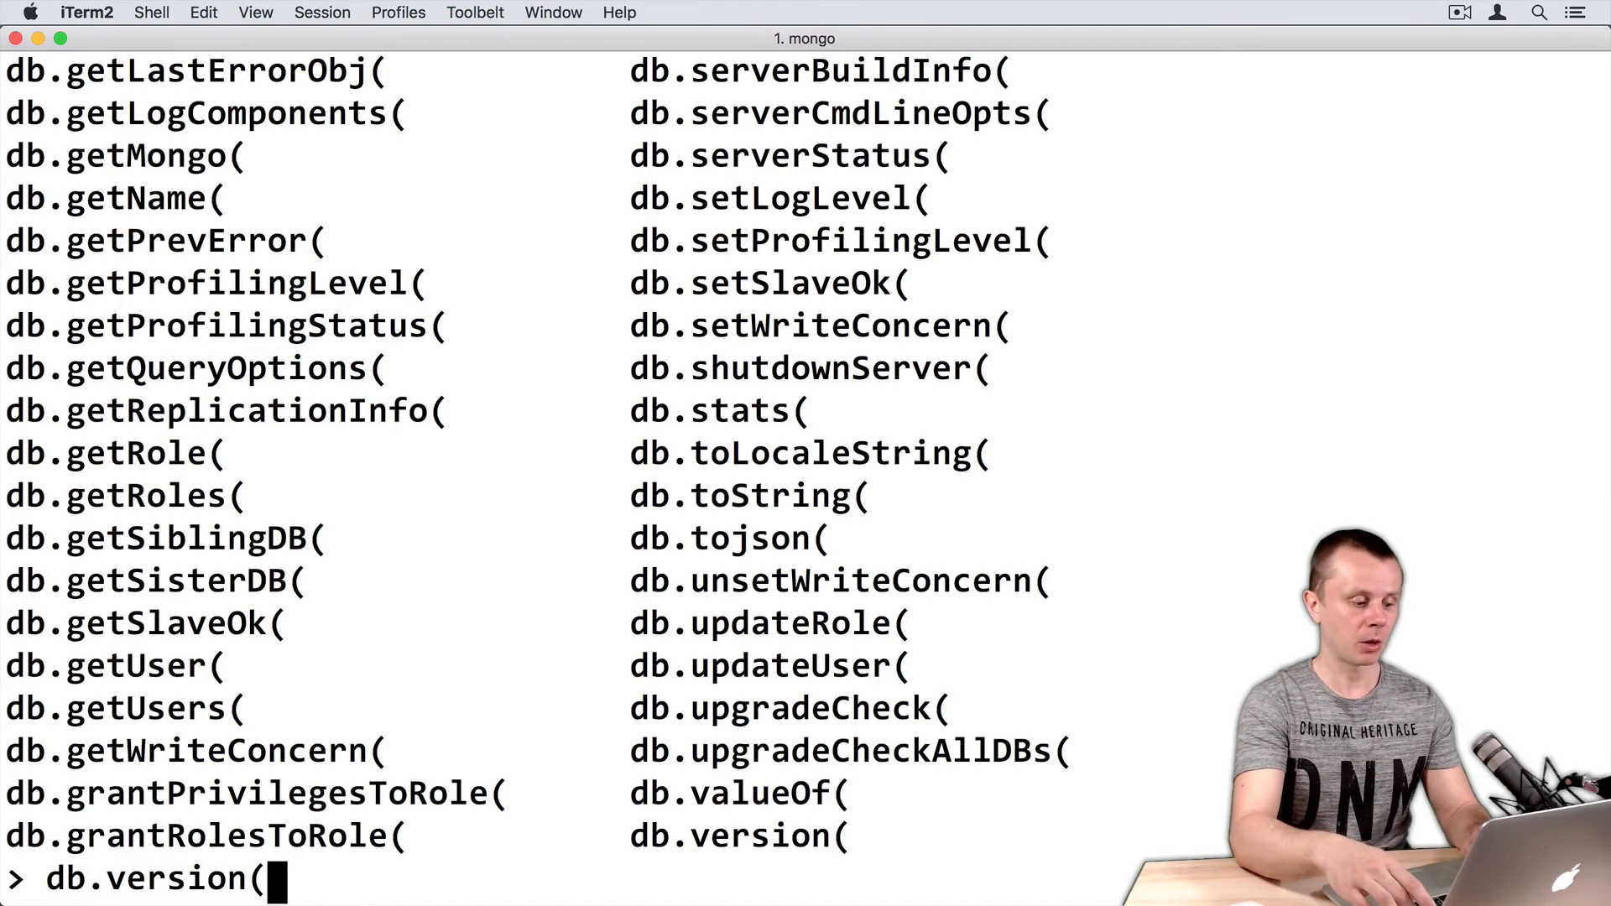
key(Backspace)
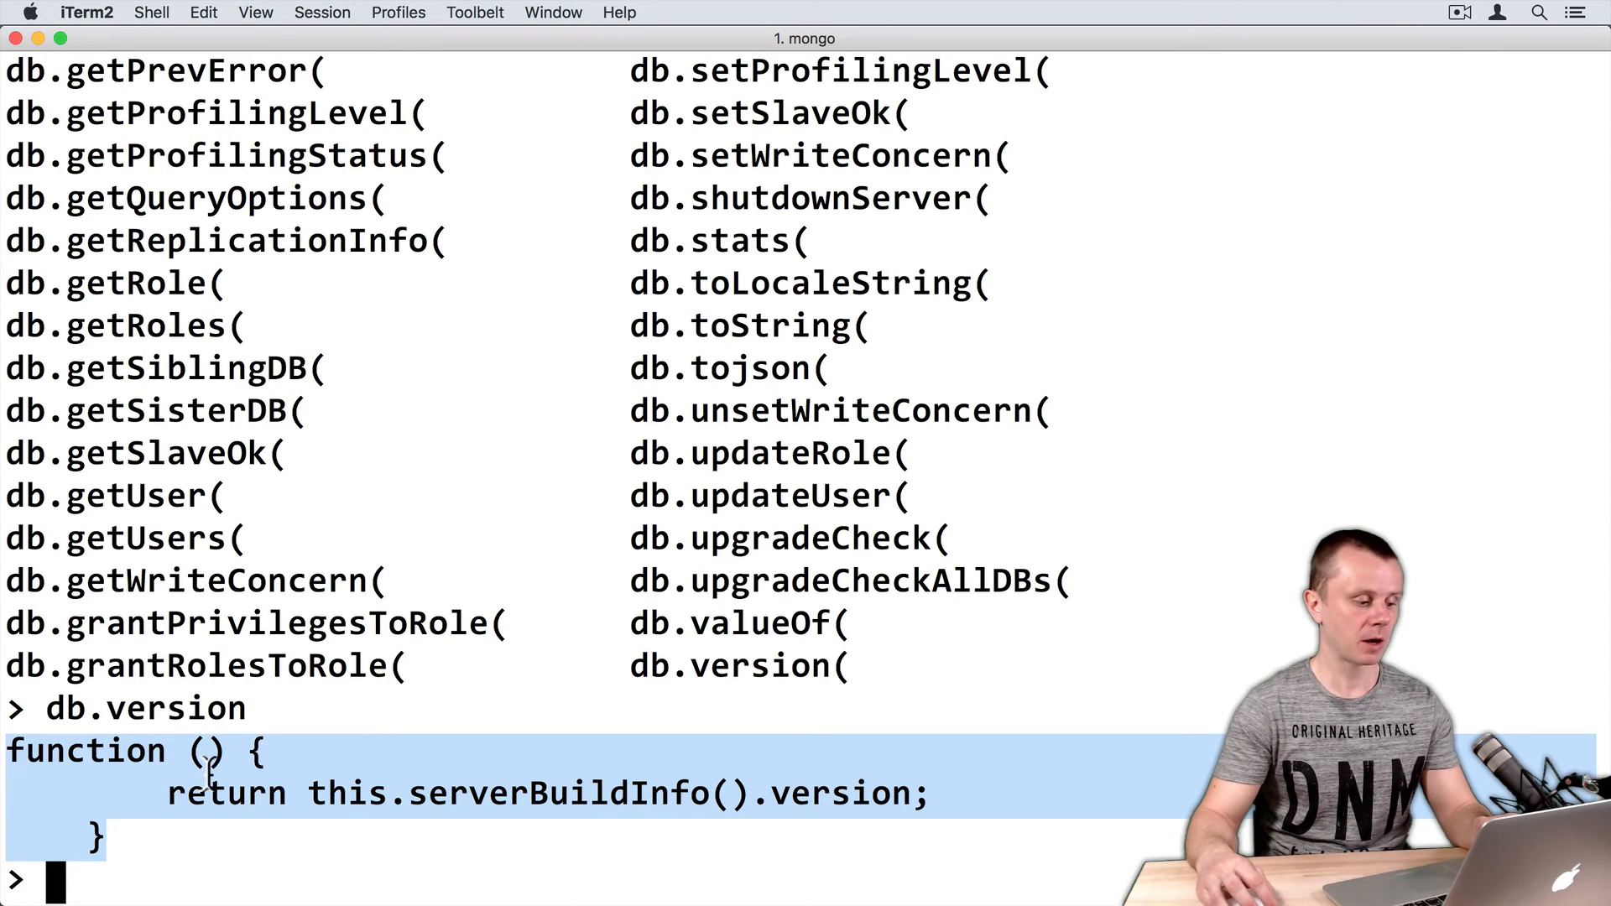
mouse_move(370, 812)
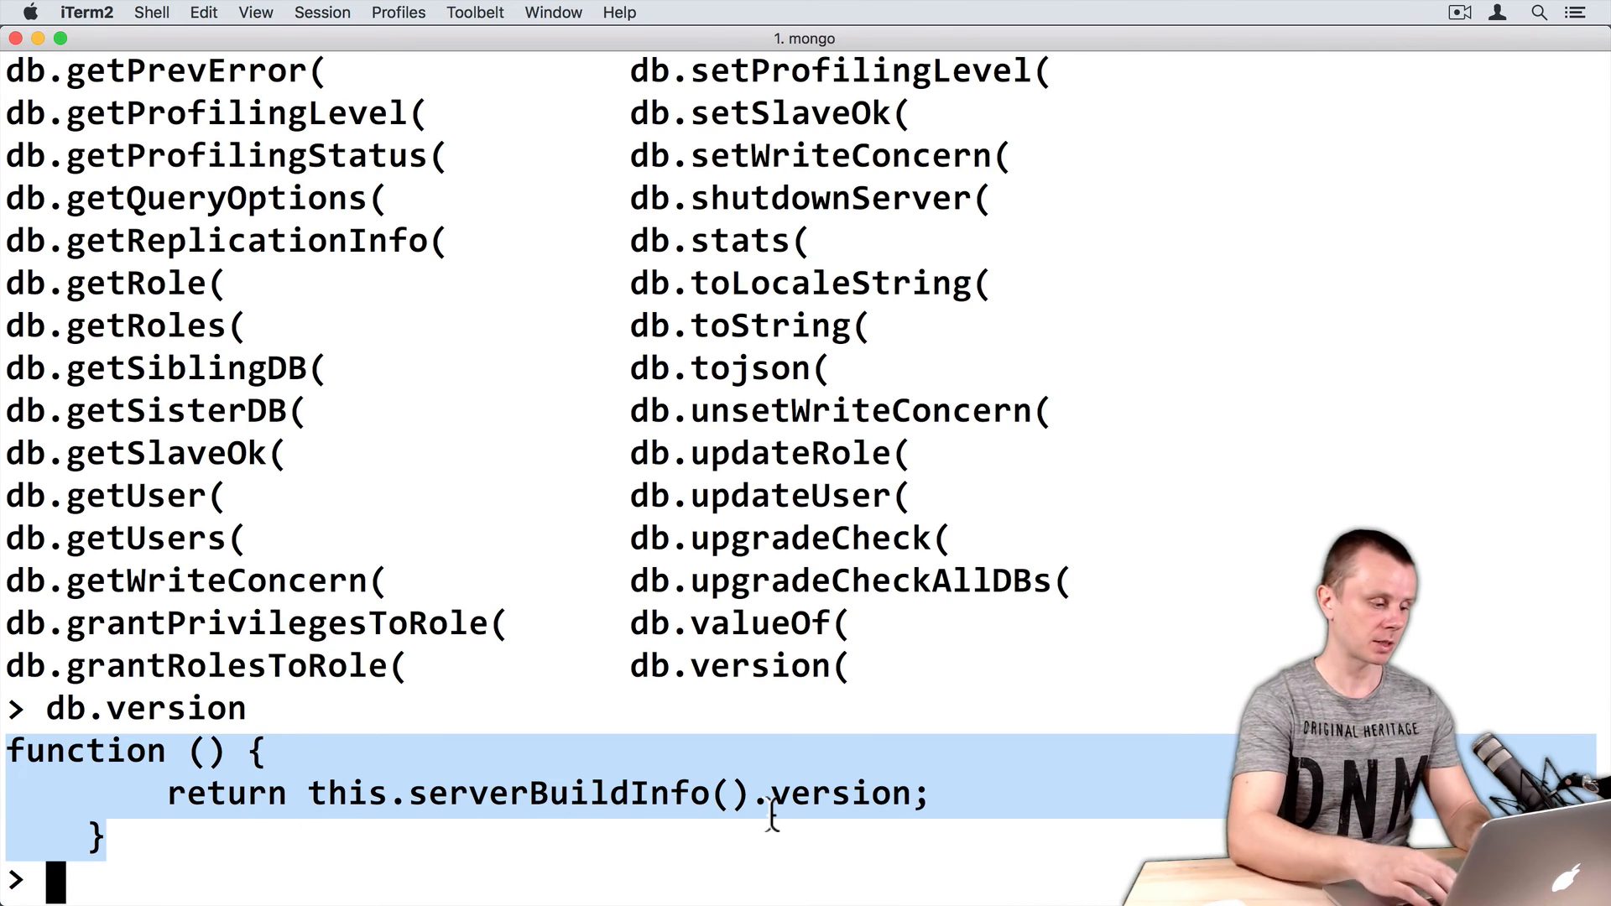
Type db.version() at the new prompt, without running it.
text(db.vers)
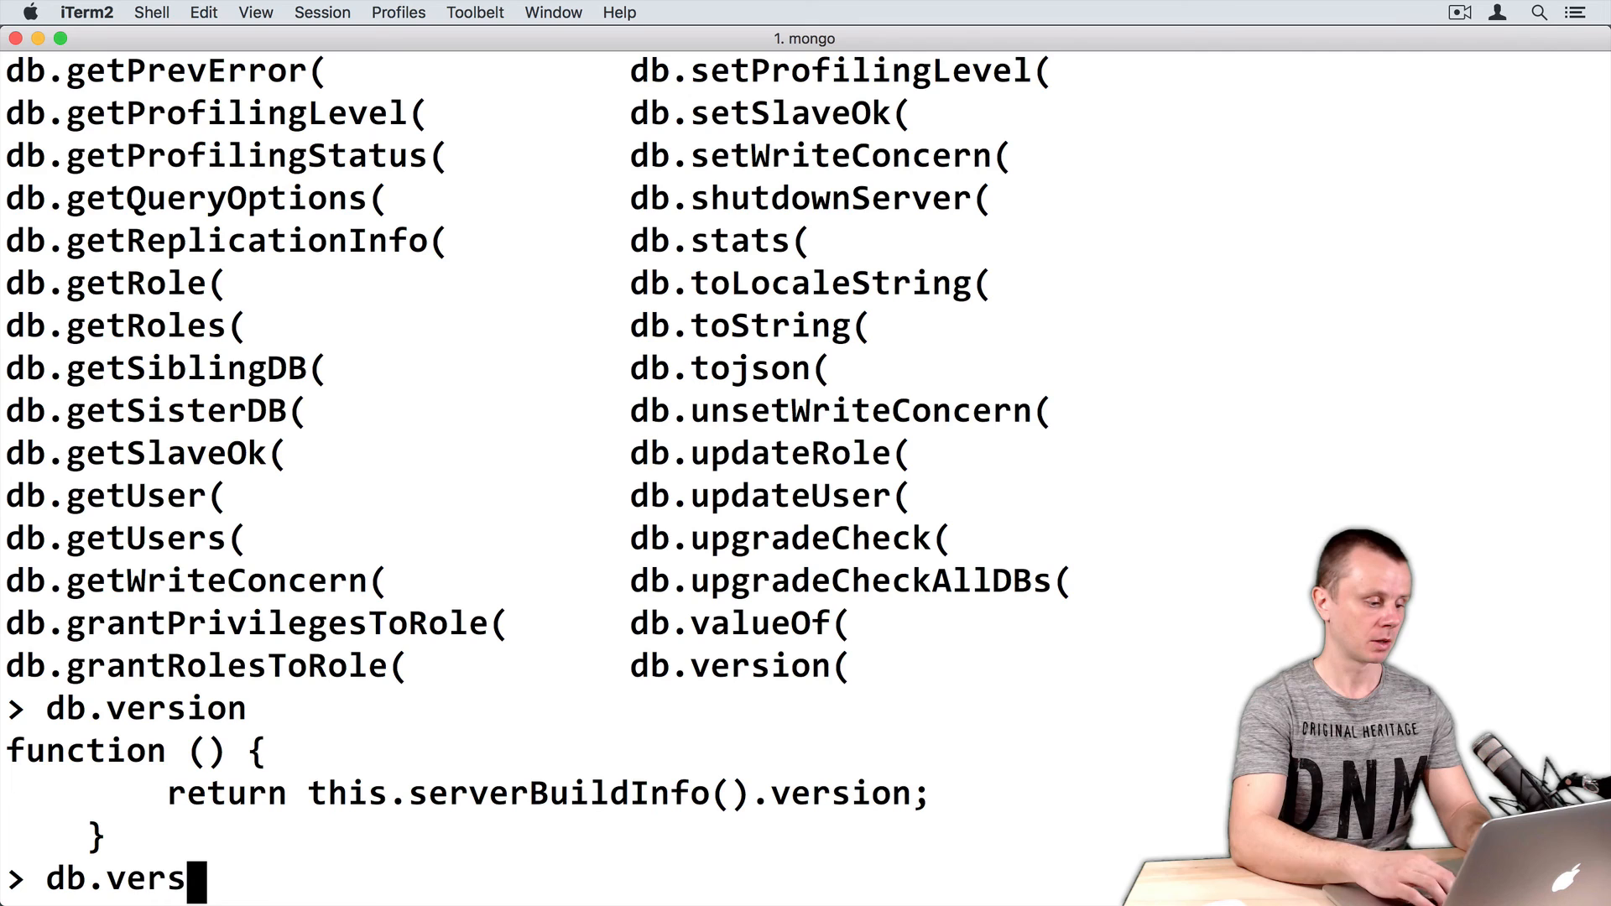
text(ion())
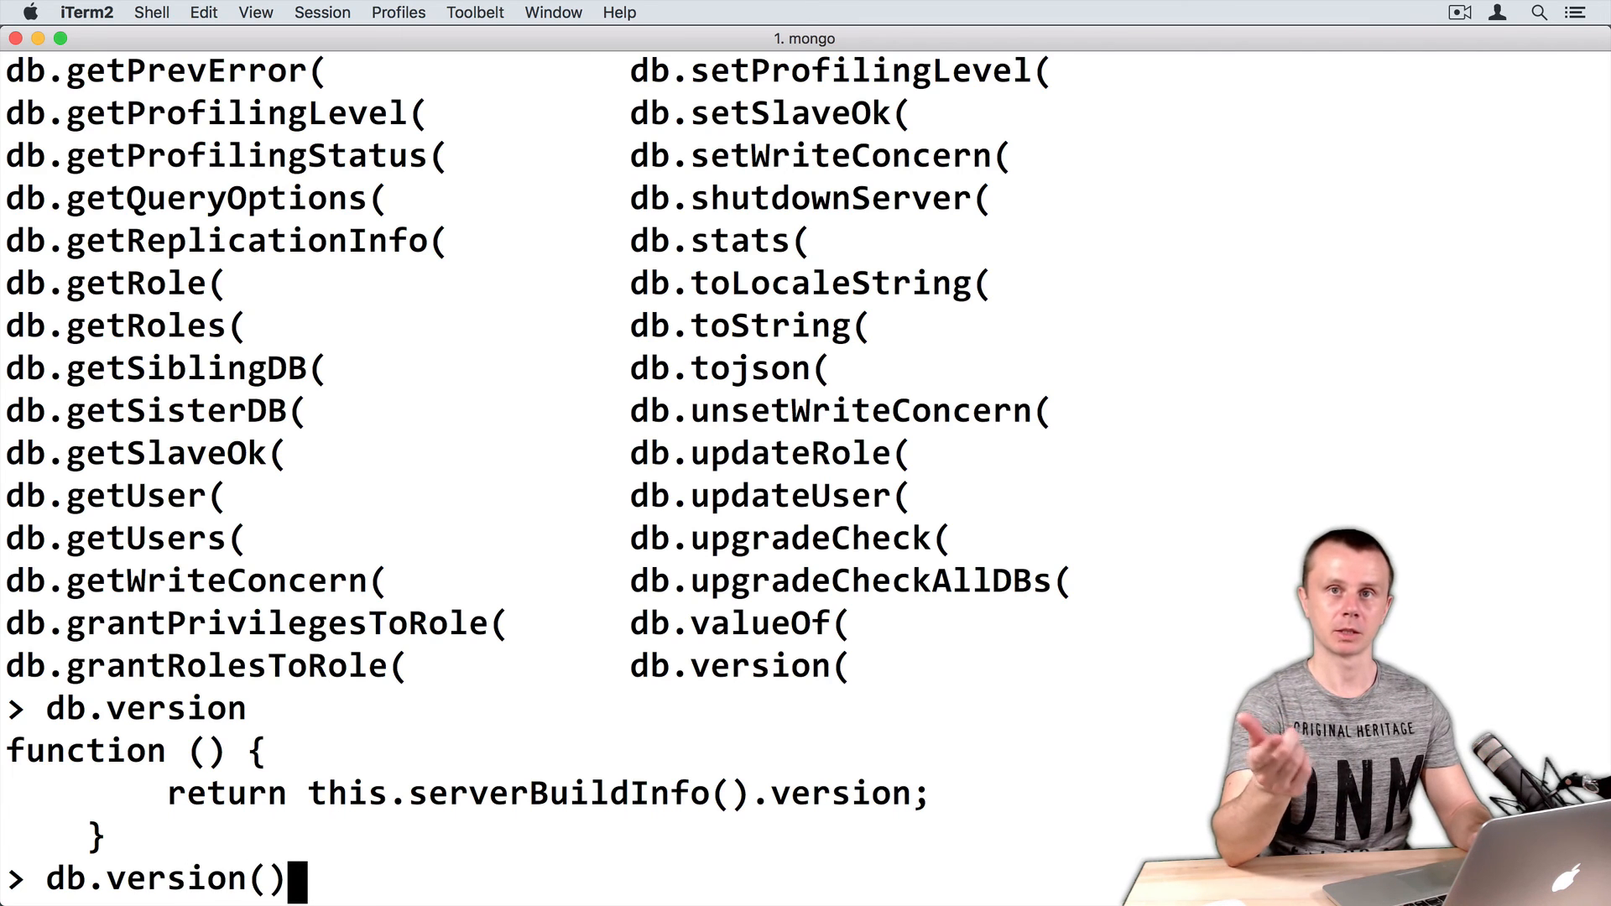